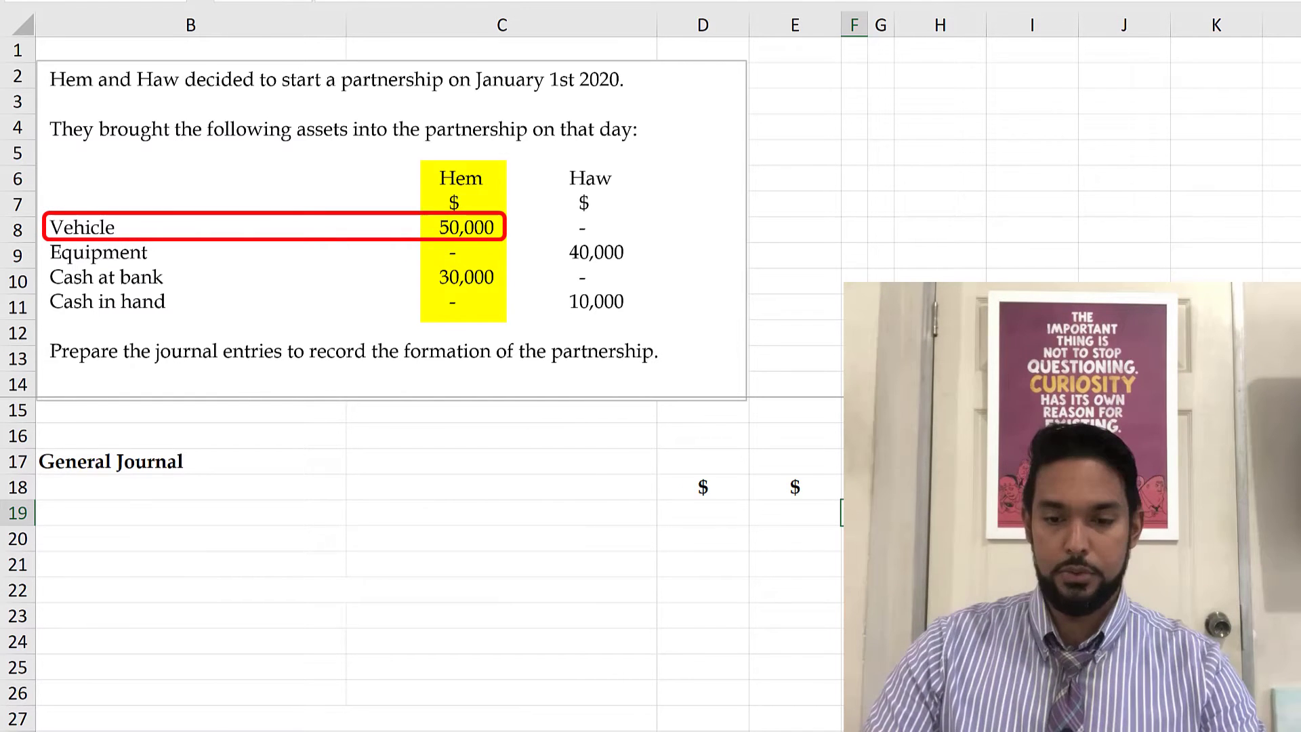
# Enter Hem's entry: debit Vehicle 50,000 and Cash at bank 30,000, credit Capital - Hem 80,000
pyautogui.click(775, 487)
pyautogui.write('Vehicle')
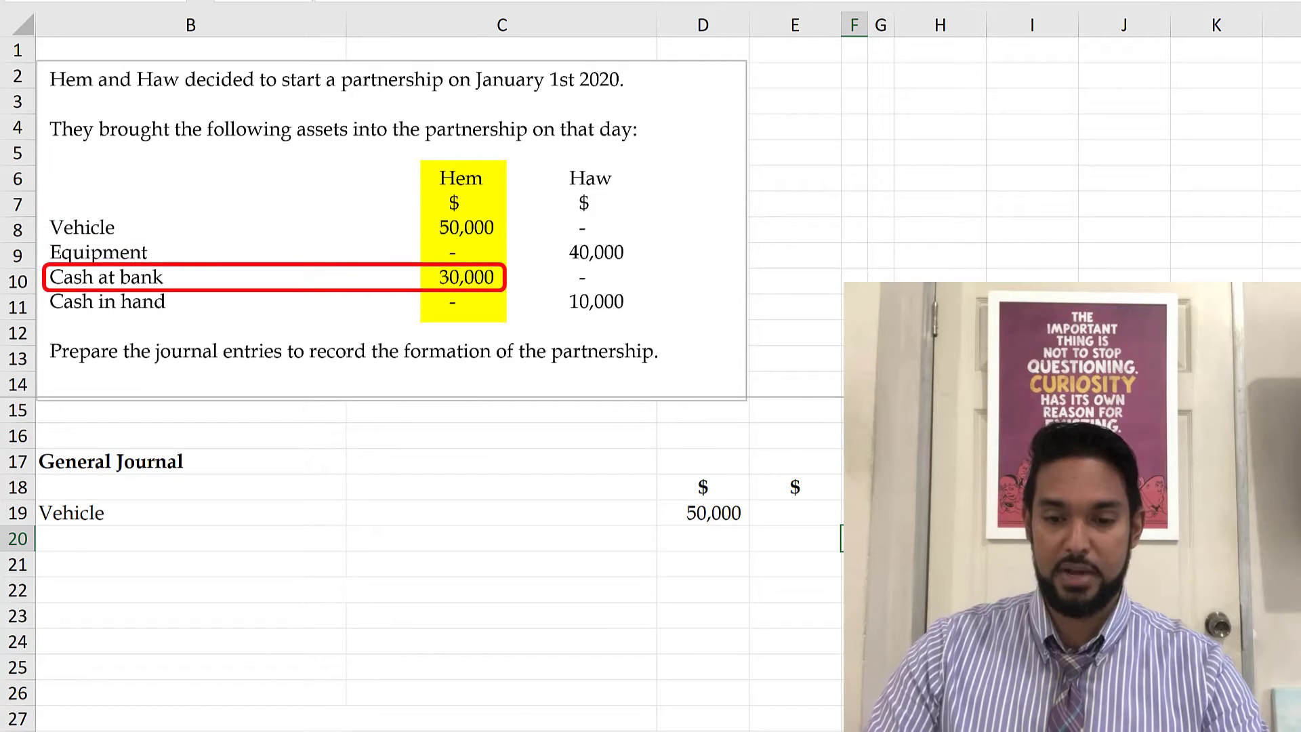
pyautogui.write('Cash at bank')
pyautogui.click(704, 539)
pyautogui.write('30,000')
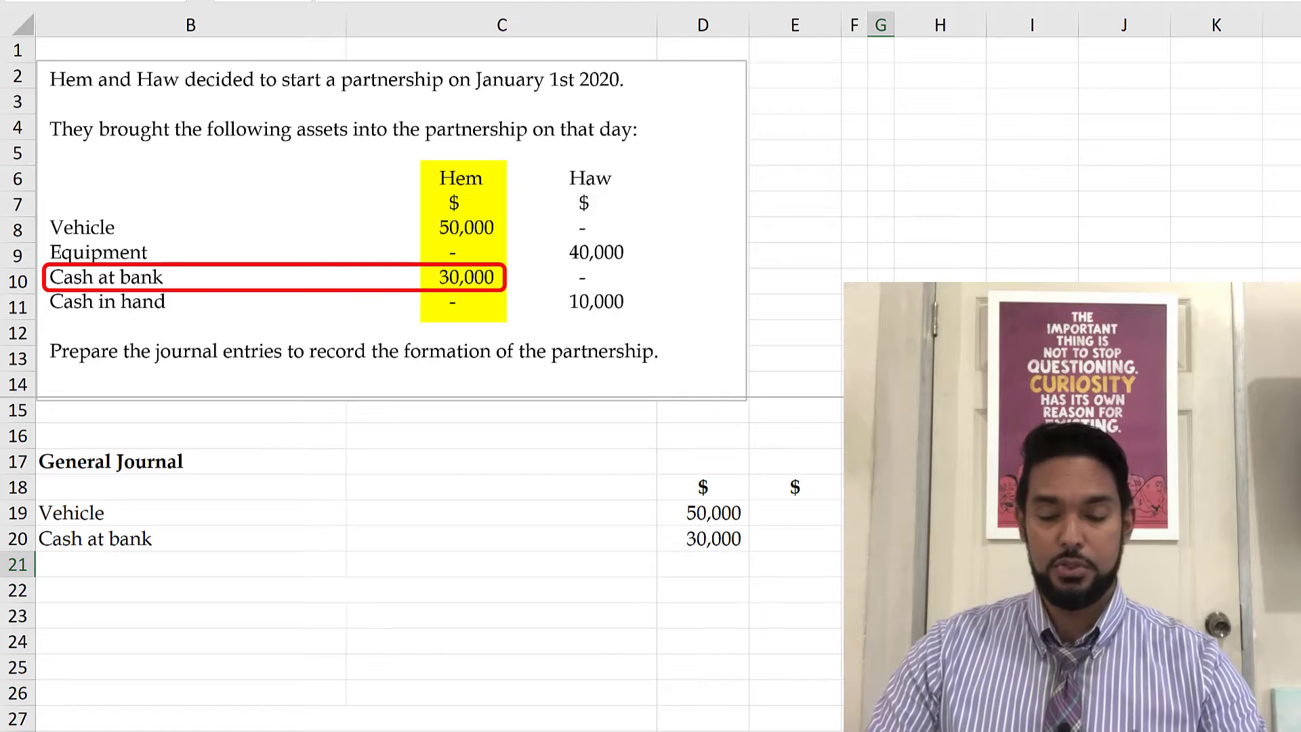
pyautogui.write('Capital - Hem')
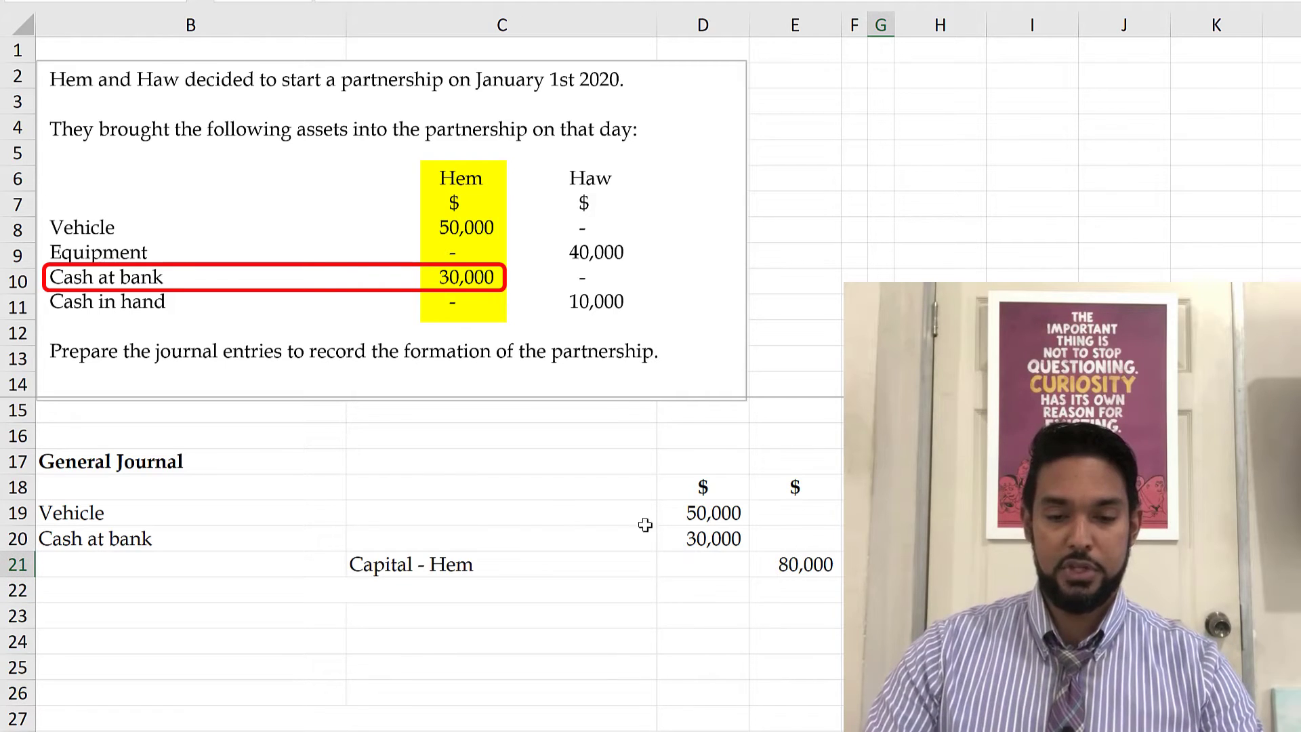
# Add the narration 'To record the introduction of assets as capital by Hem' below the entry
pyautogui.click(502, 563)
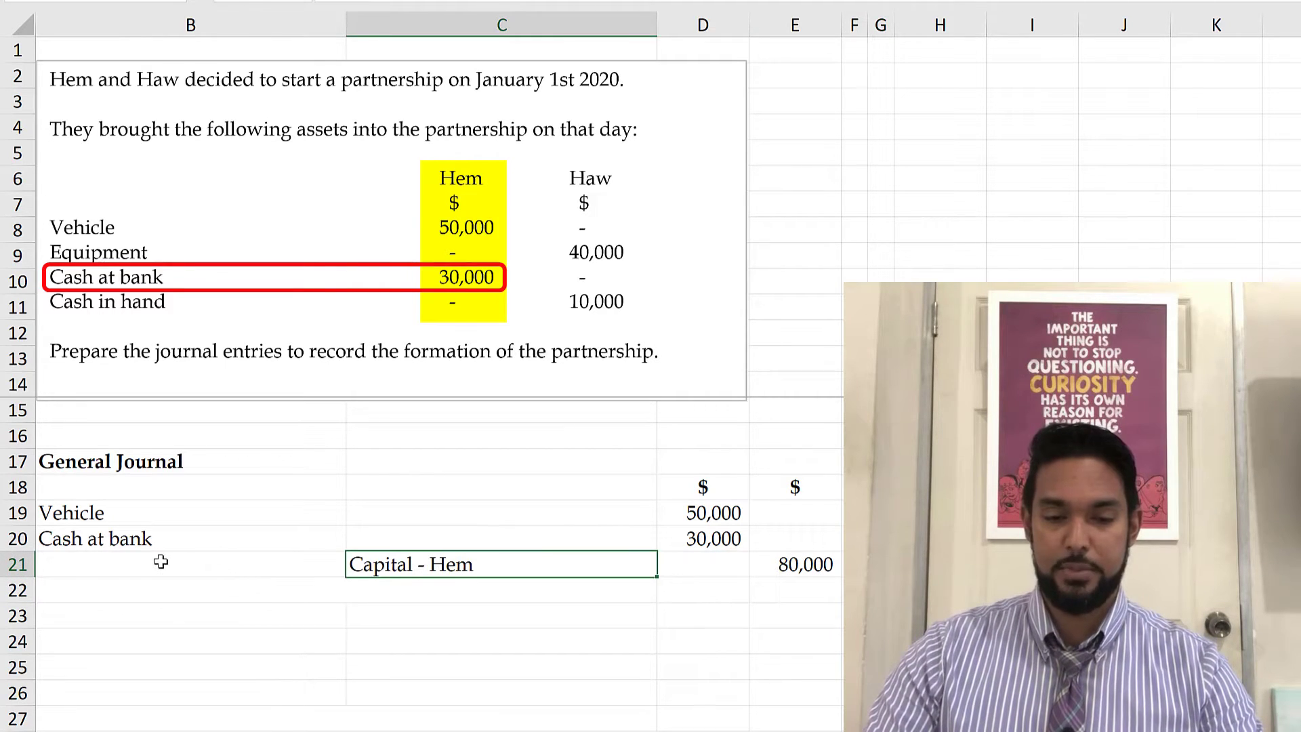
pyautogui.click(190, 563)
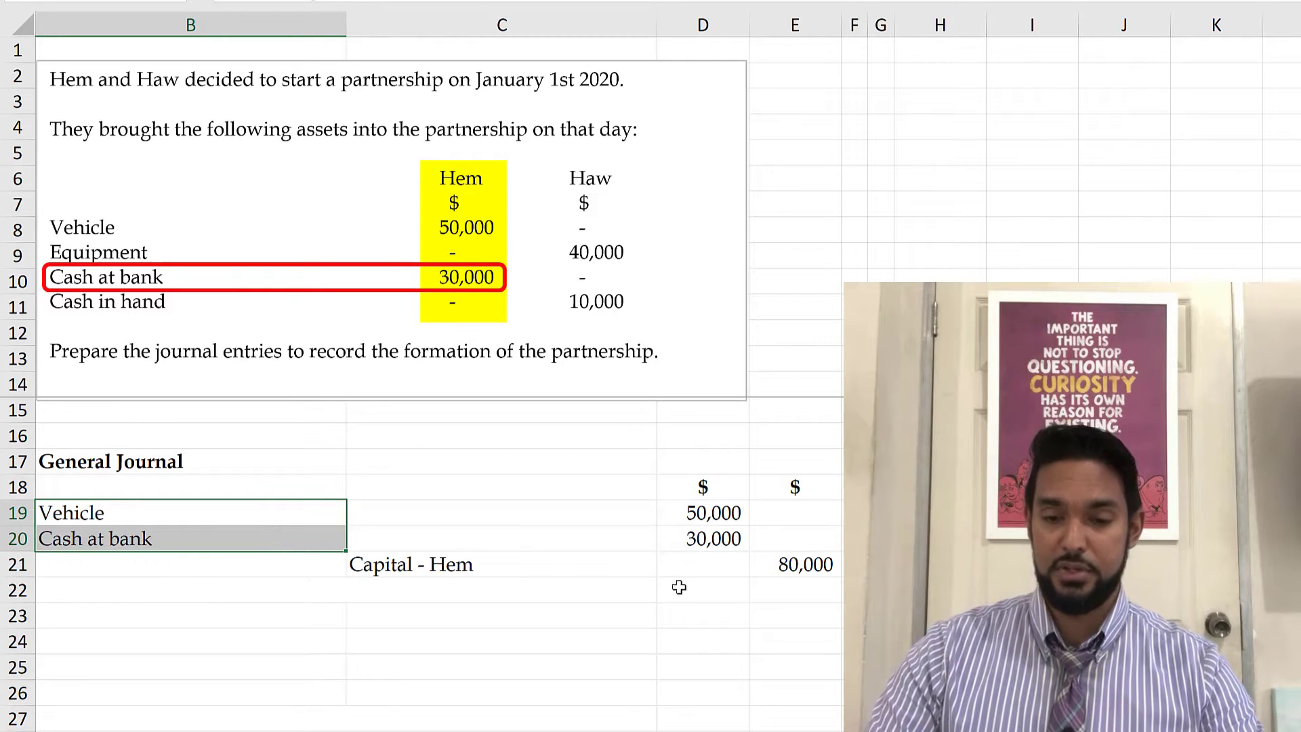
pyautogui.click(794, 564)
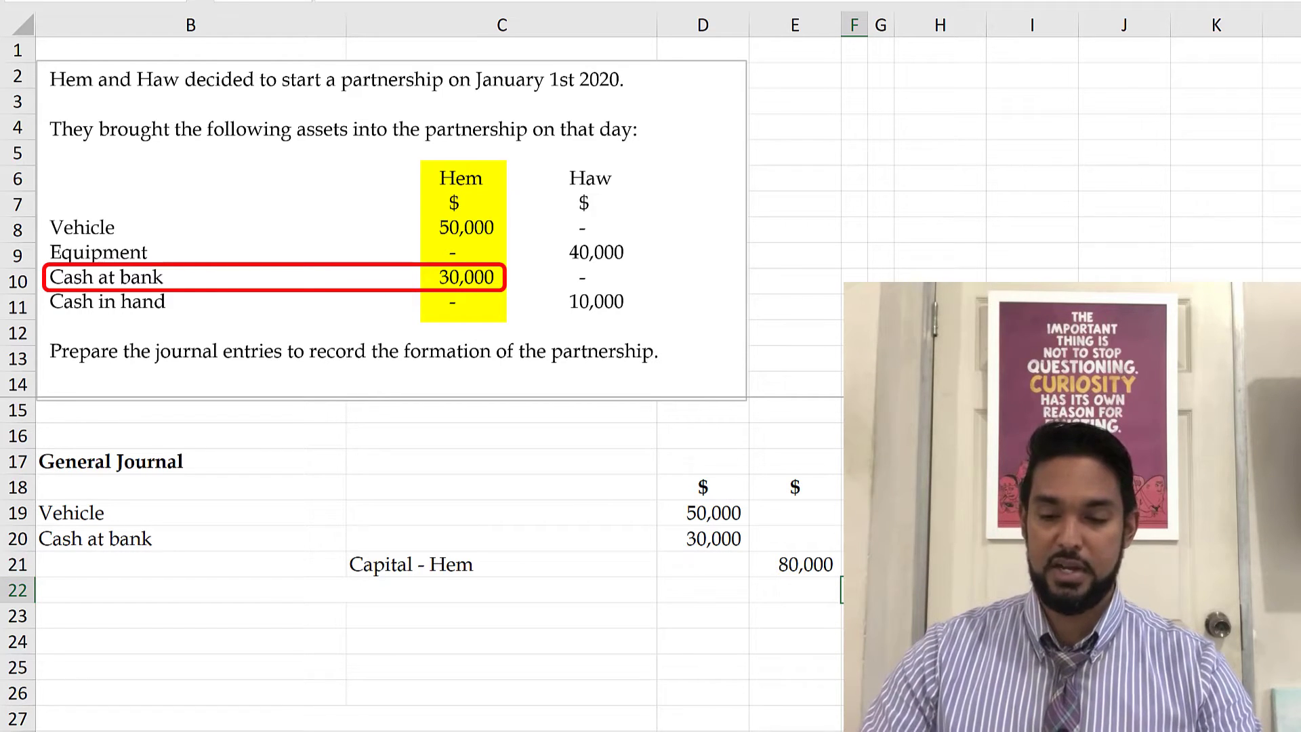
pyautogui.write('To record the introduction of assets as capital by Hem')
pyautogui.click(191, 641)
pyautogui.write('Equipment')
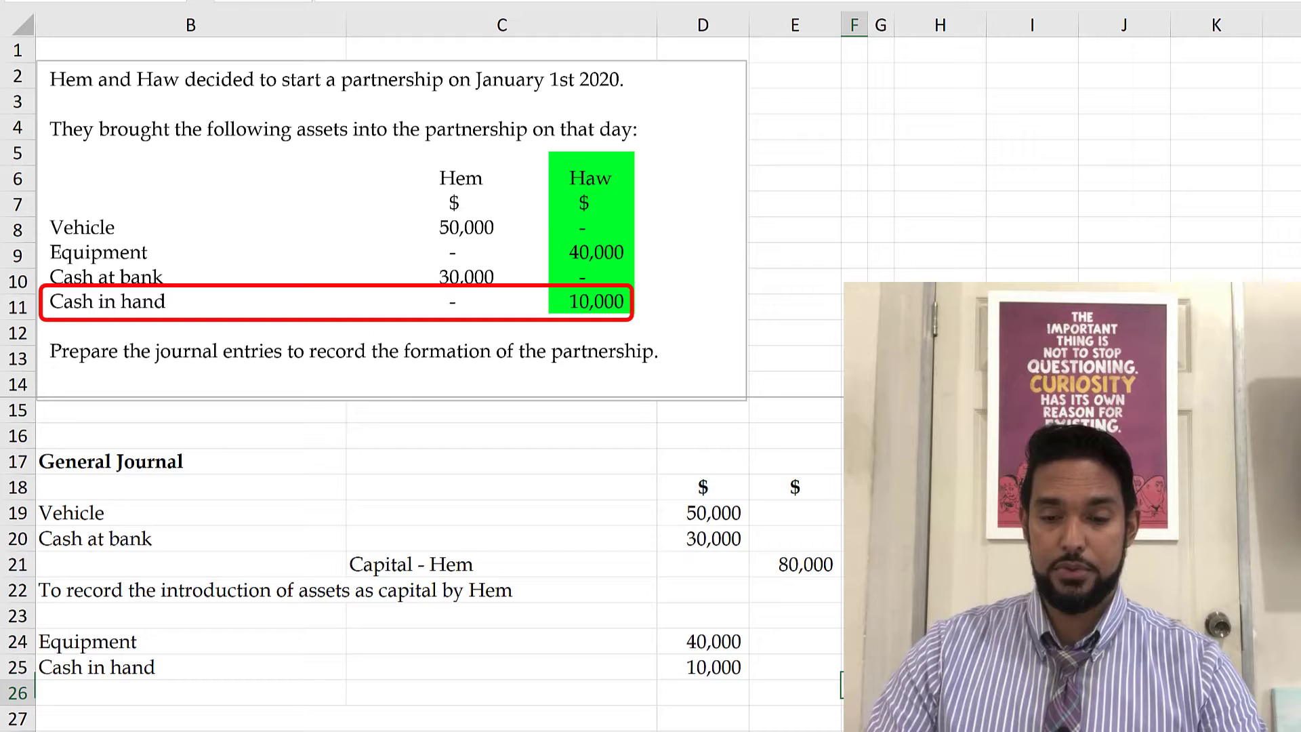
# Debit Equipment 40,000 and Cash in hand 10,000 in rows 24–25 for Haw
pyautogui.click(881, 25)
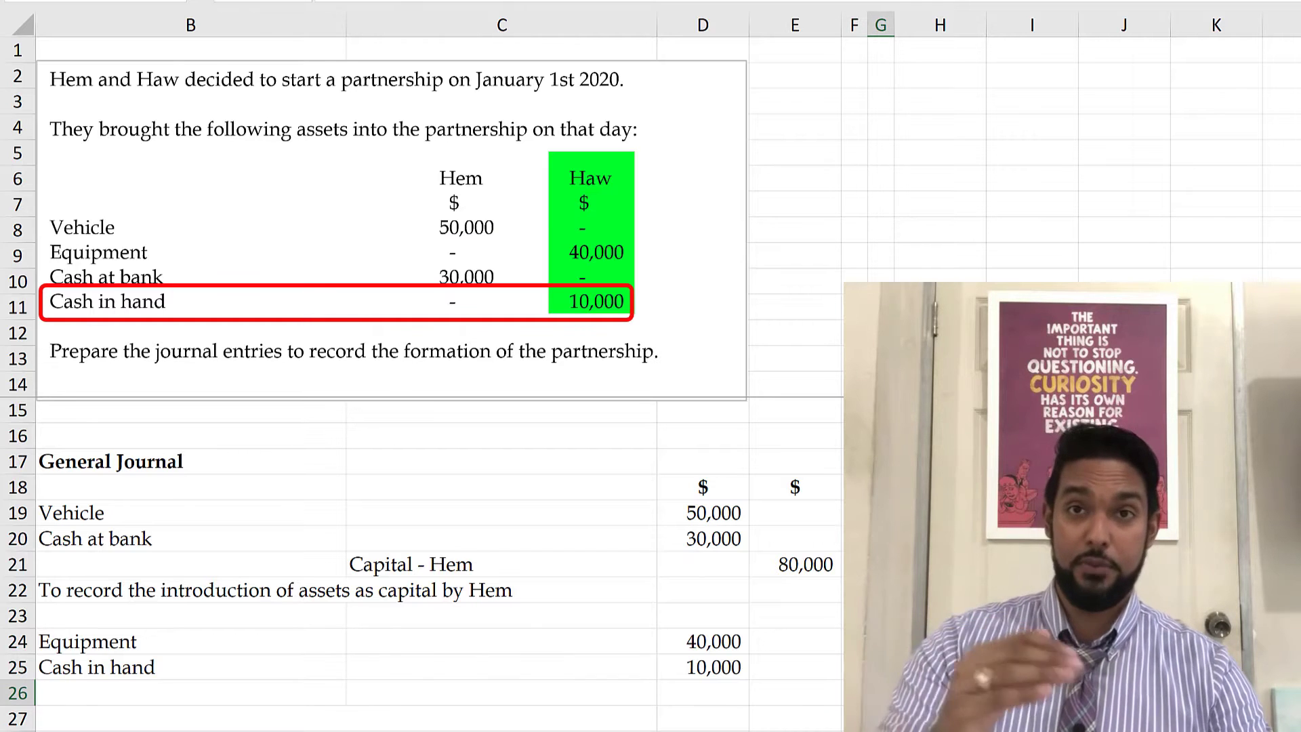
pyautogui.moveTo(37, 640); pyautogui.dragTo(755, 667)
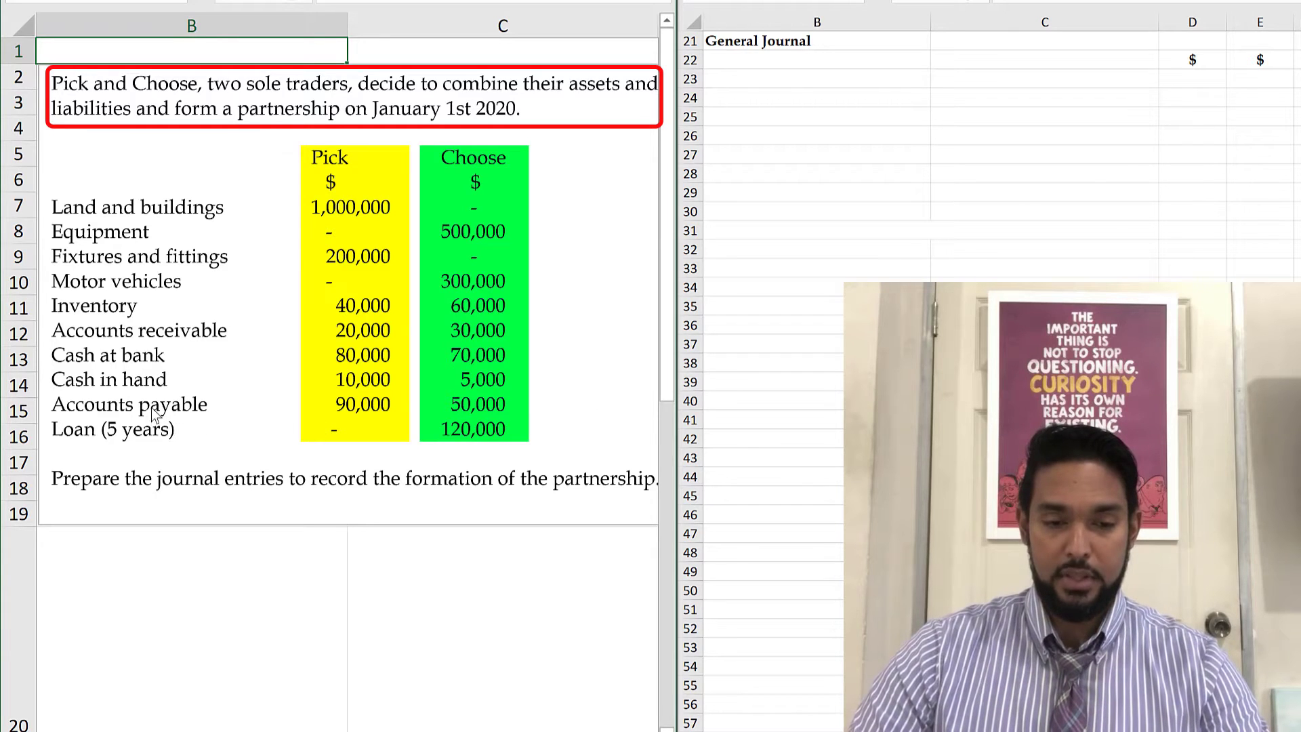
# Show the Pick and Choose assets and liabilities question alongside the empty journal area
pyautogui.moveTo(49, 397); pyautogui.dragTo(527, 438)
pyautogui.write('Fixtures and fittings')
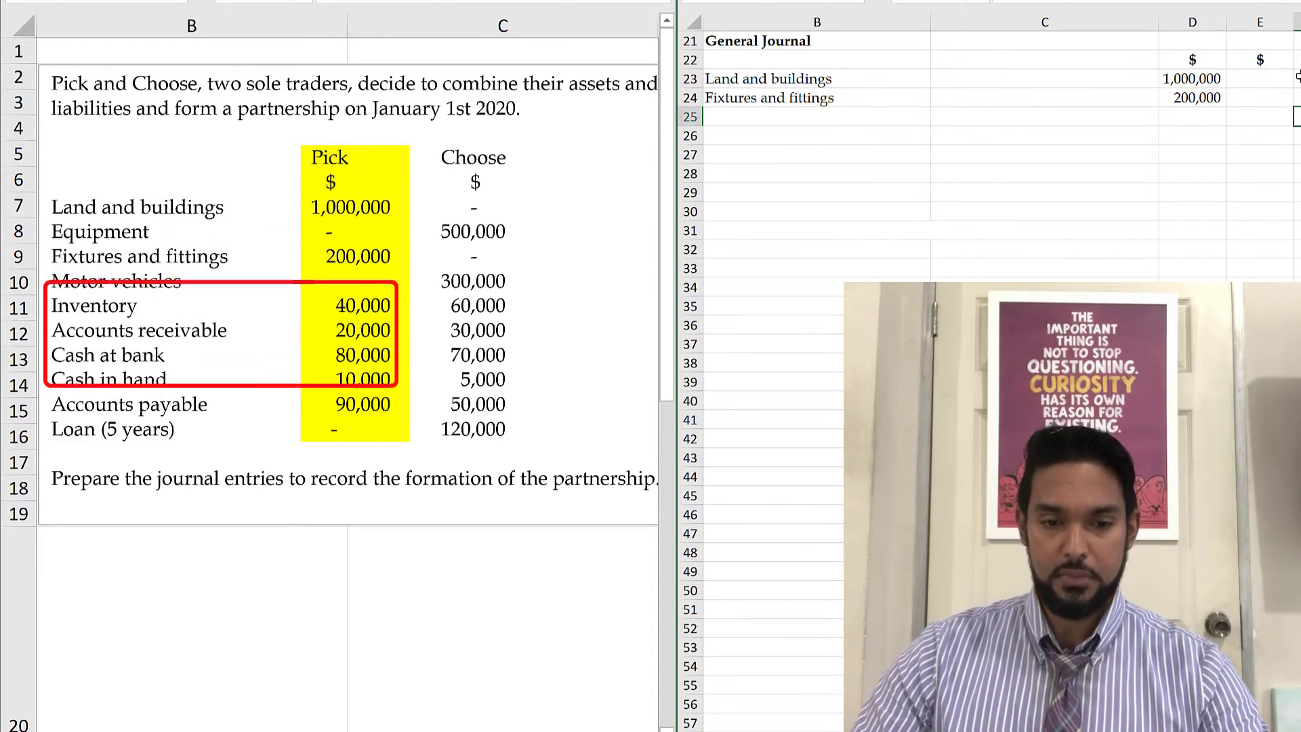
# Debit Pick's assets through Inventory, credit Accounts payable 90,000, and total Capital - Pick with =SUM
pyautogui.write('Inventory')
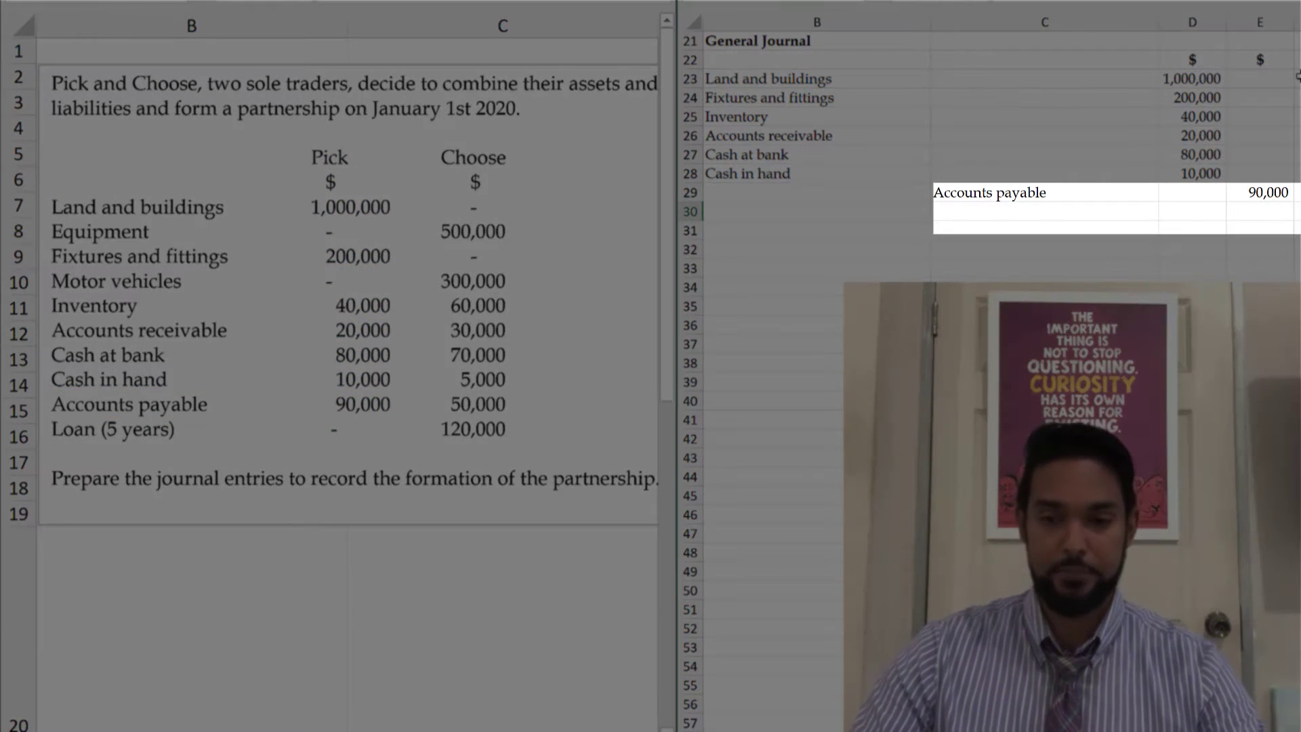
pyautogui.write('Capital - Pick')
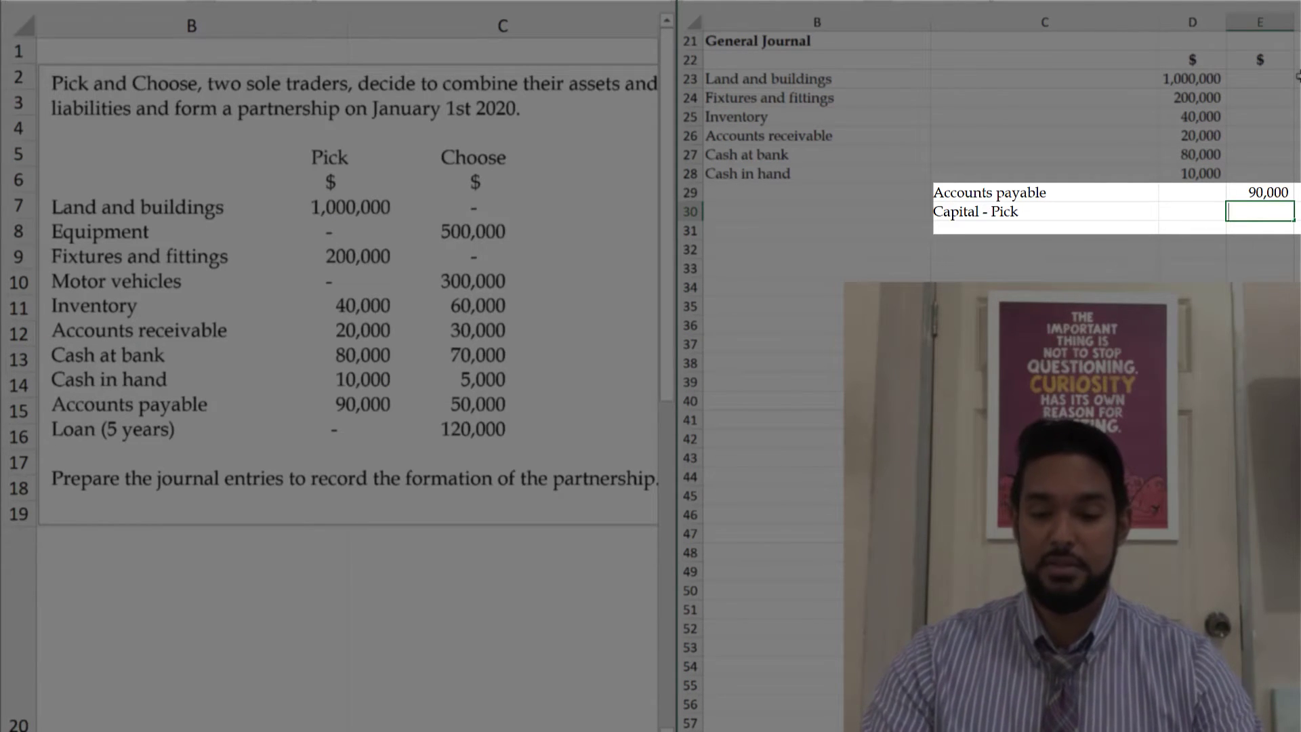
pyautogui.write('=sum(')
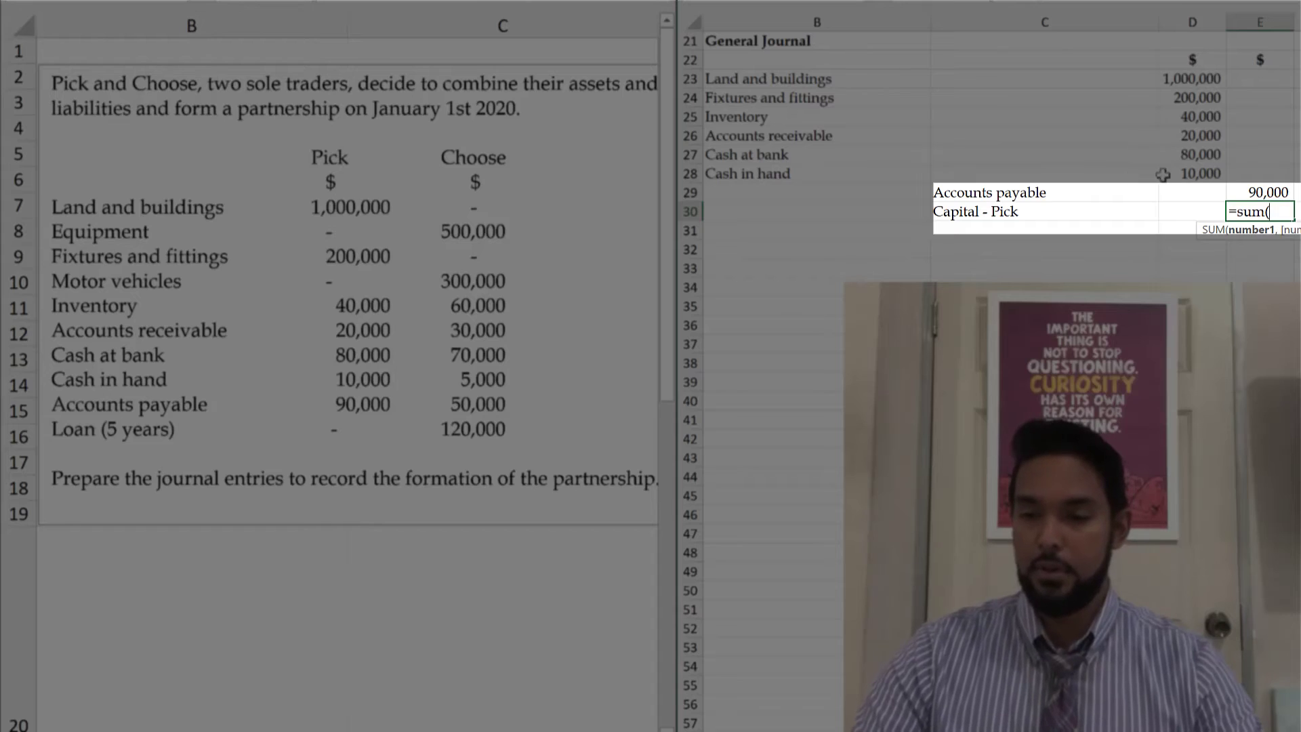
pyautogui.moveTo(1192, 78); pyautogui.dragTo(1193, 174)
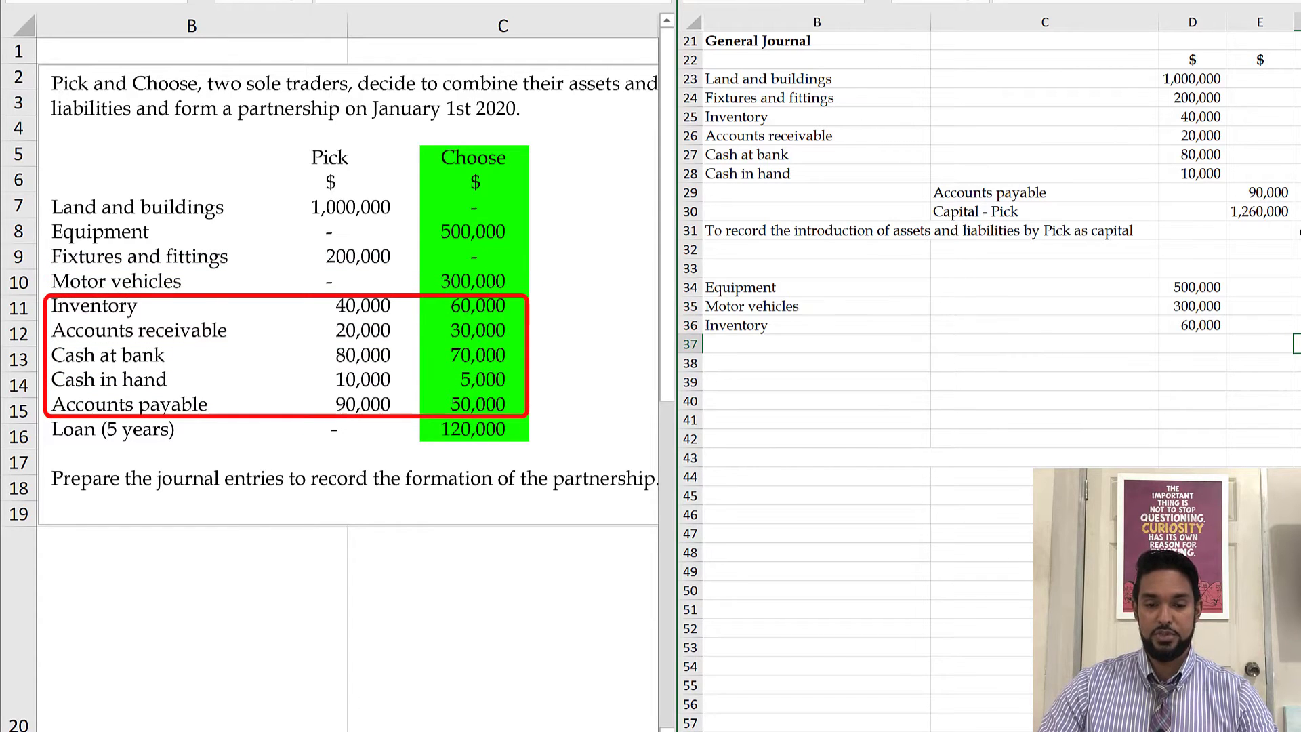
# Debit Choose's assets, credit Accounts payable 50,000, Loan (5 years) 120,000, and Capital - Choose via =SUM
pyautogui.write('Accounts receivable')
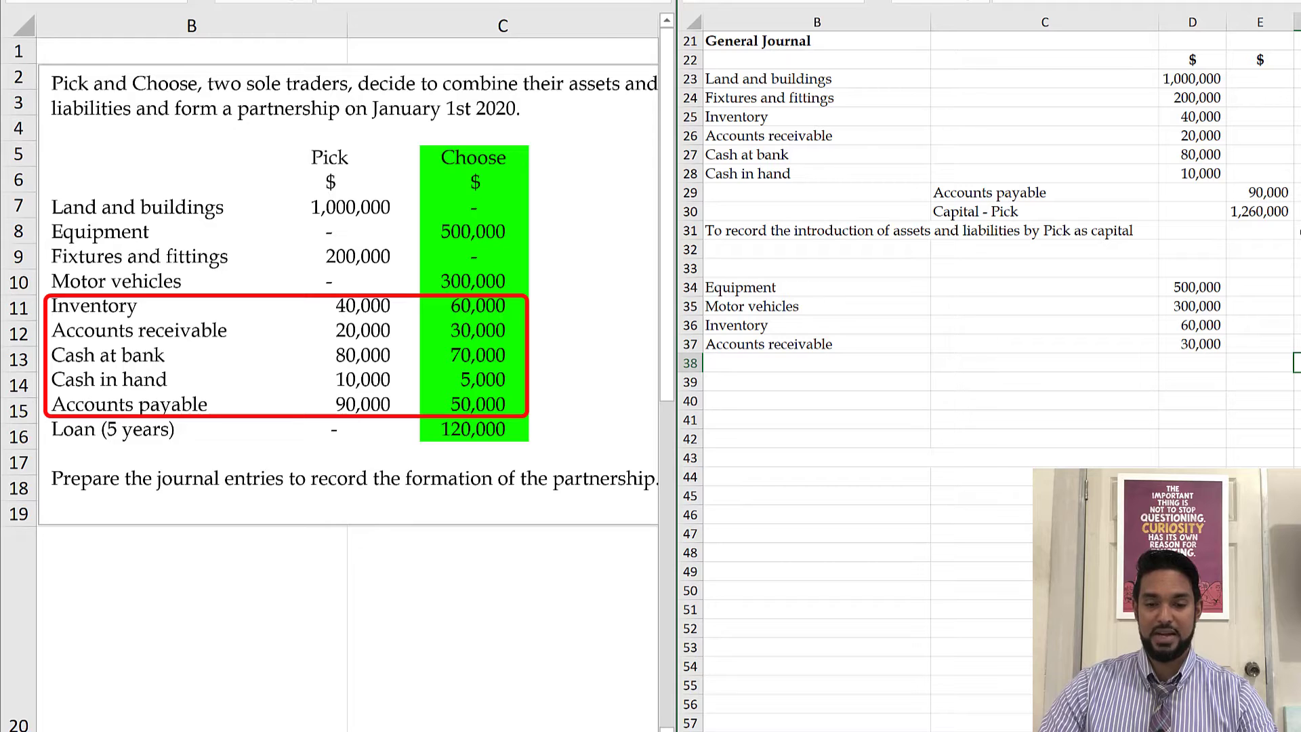
pyautogui.write('Cash at bank')
pyautogui.click(1260, 401)
pyautogui.write('50,000')
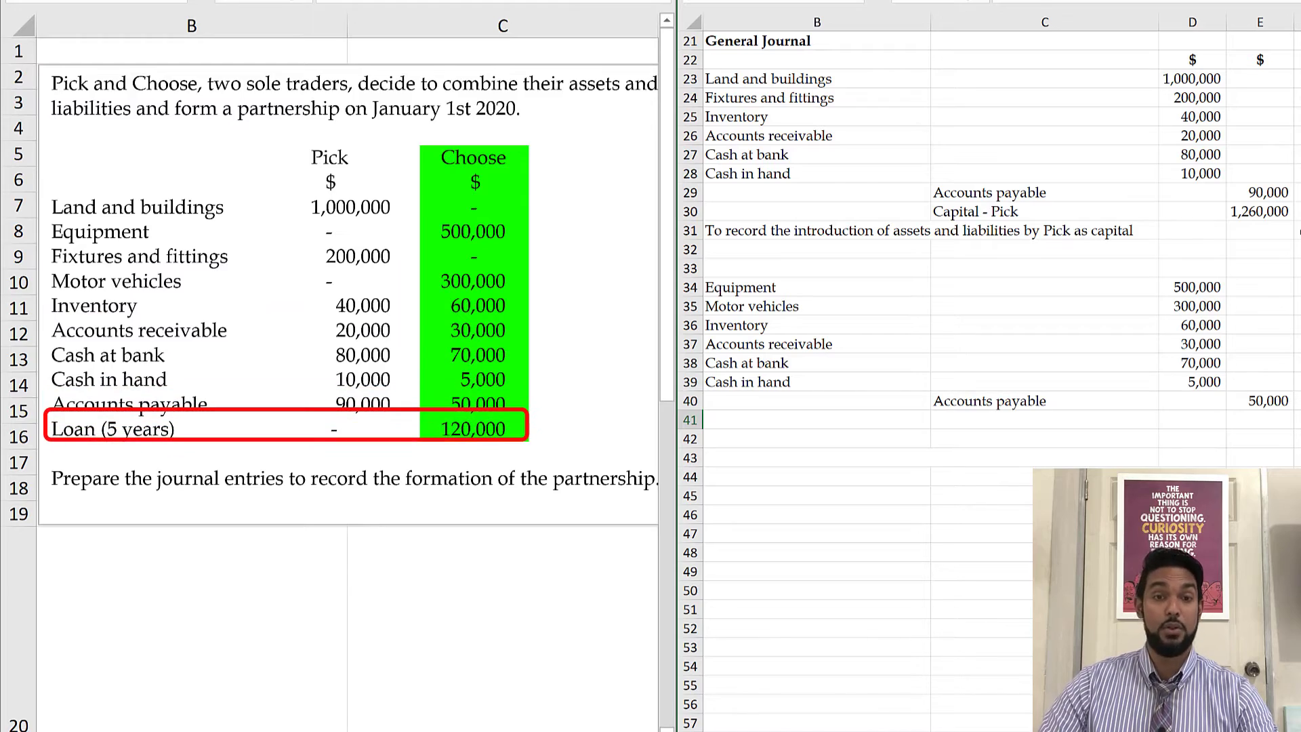
pyautogui.write('Loan (5 years)')
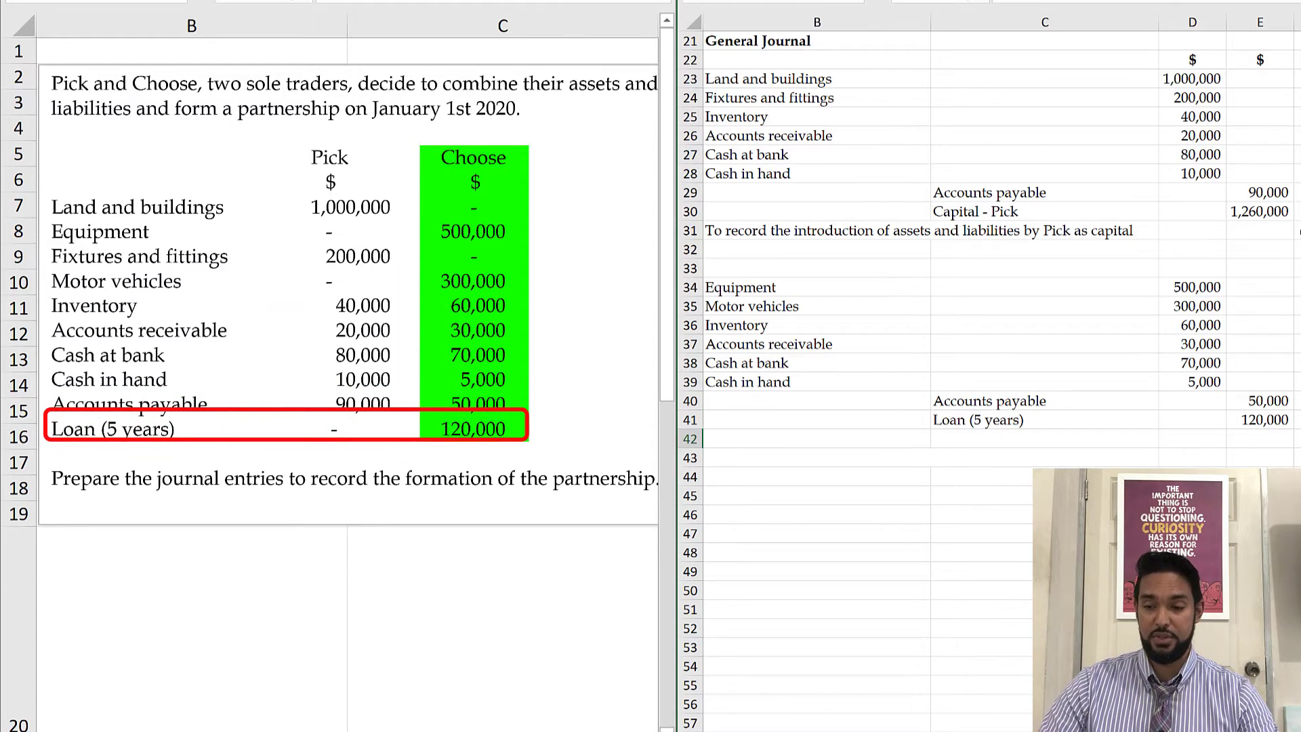
pyautogui.write('Capital - Choose')
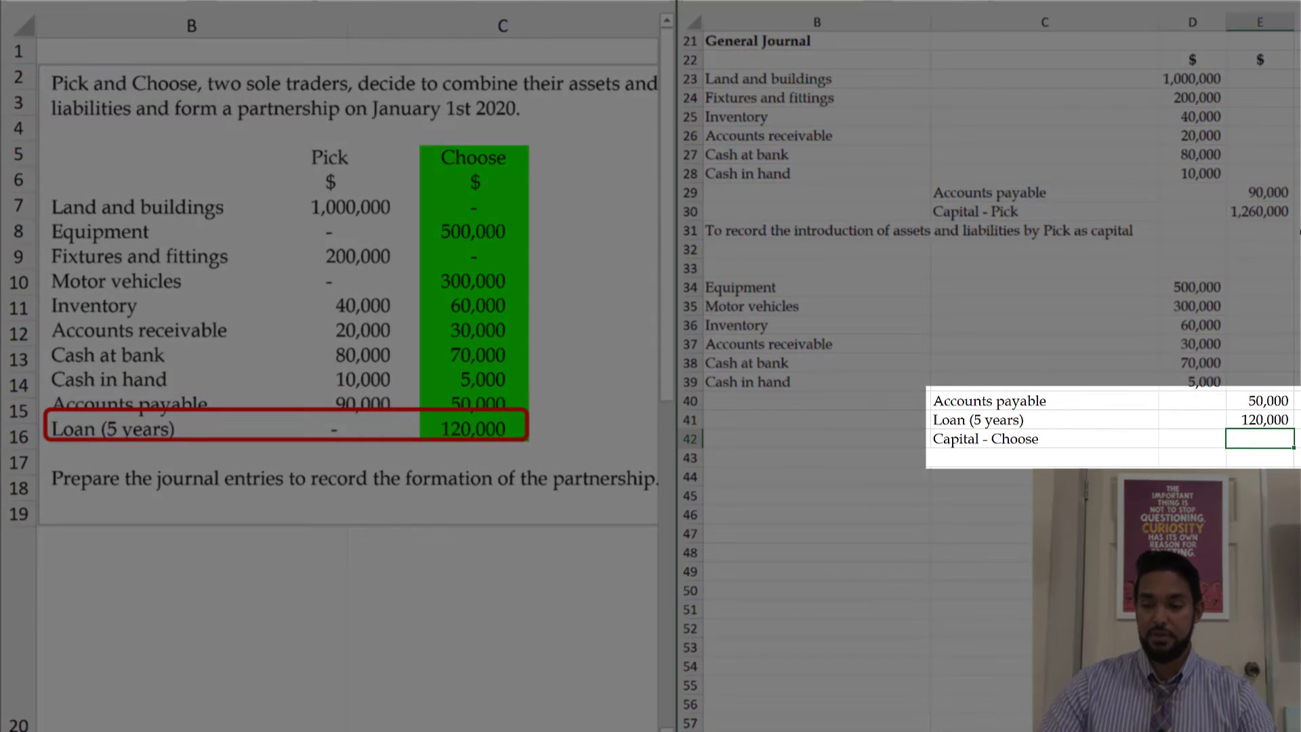
pyautogui.write('=sum(D34:')
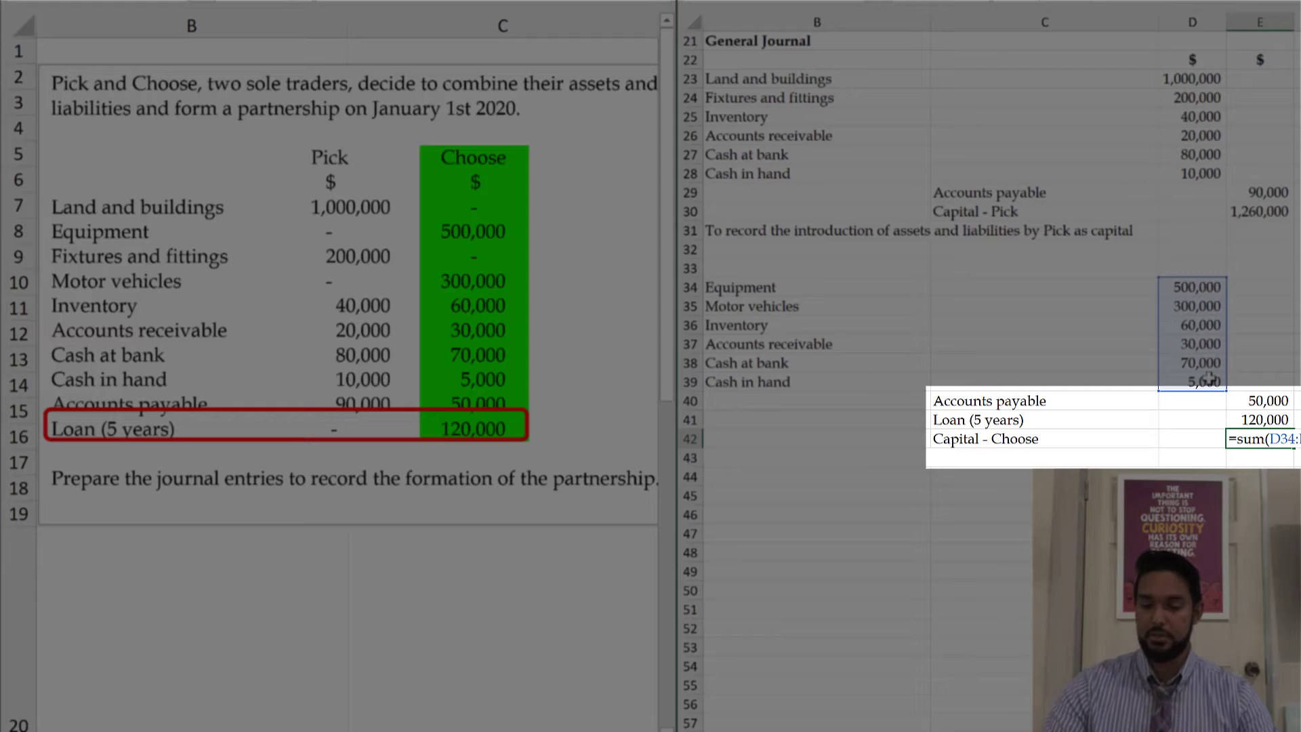
pyautogui.write('sum(')
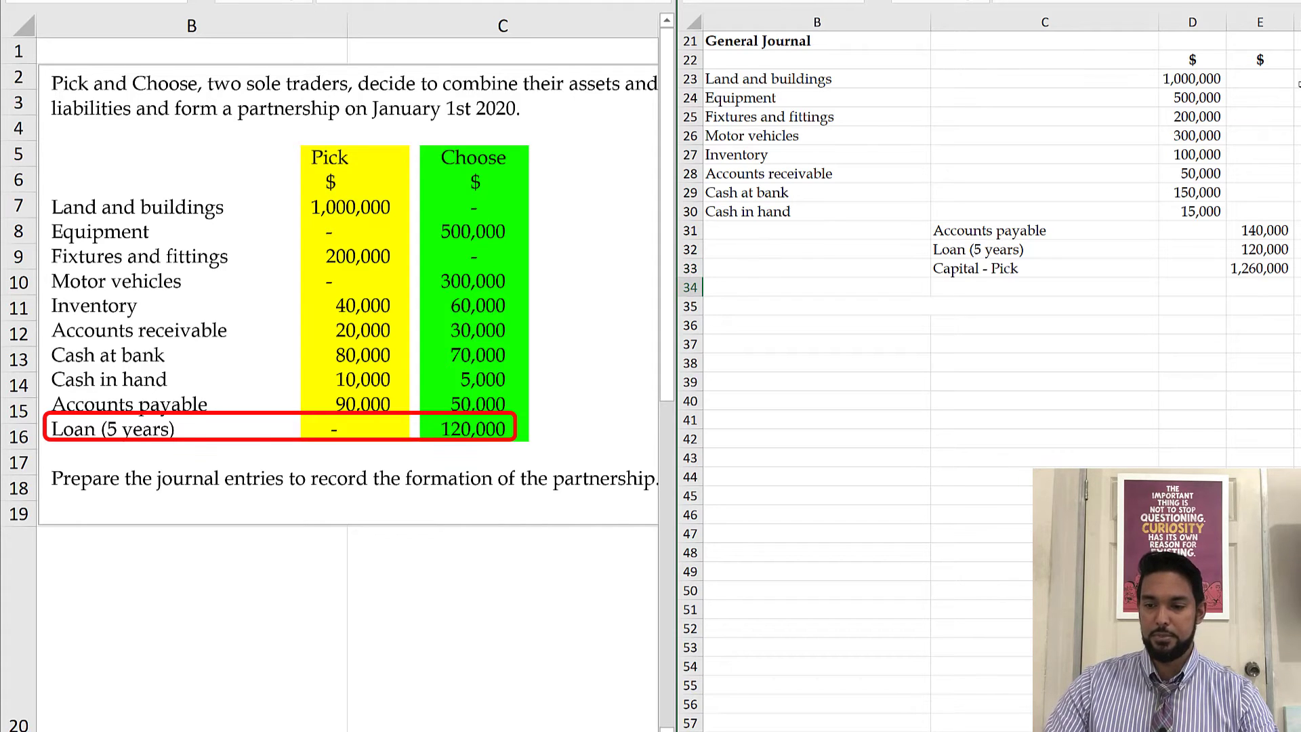
# Credit Capital - Choose 795,000 and start the narration 'To record the introduction of assets and liabilities...'
pyautogui.write('Capital - Choose')
pyautogui.click(1260, 287)
pyautogui.write('795,000')
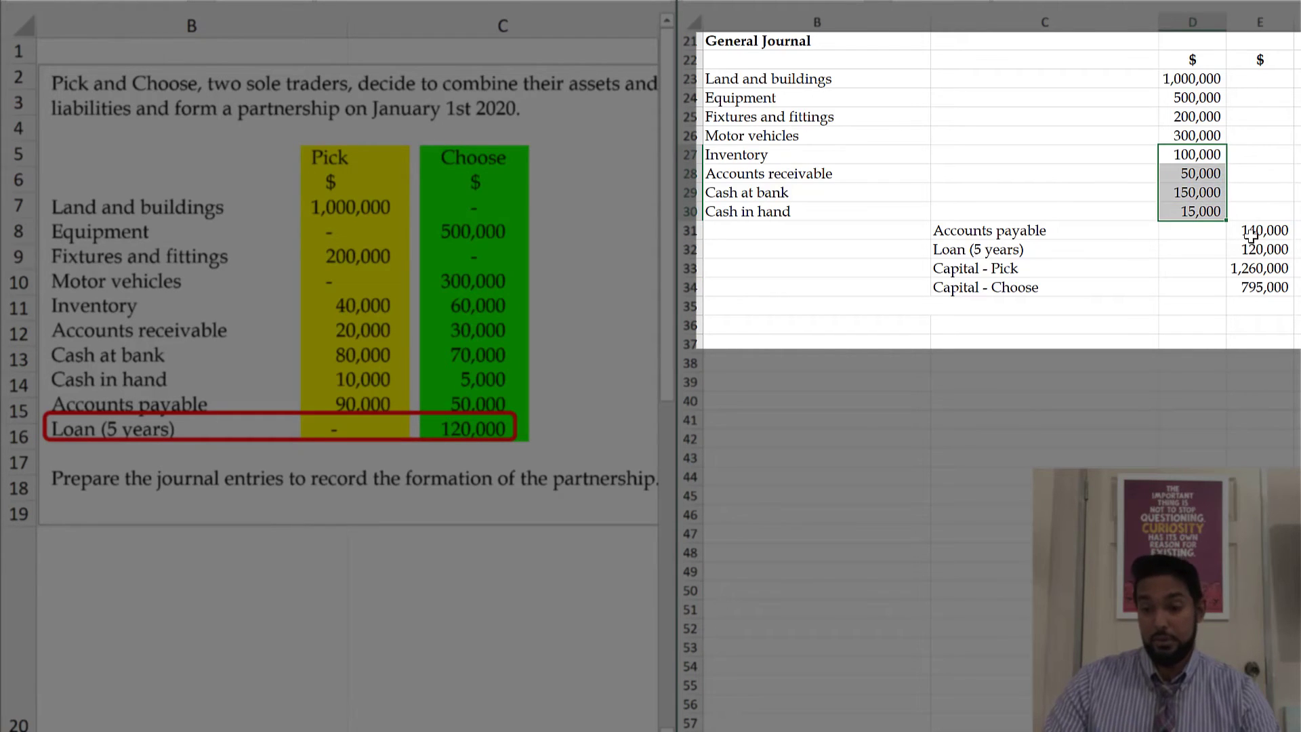
pyautogui.click(1260, 230)
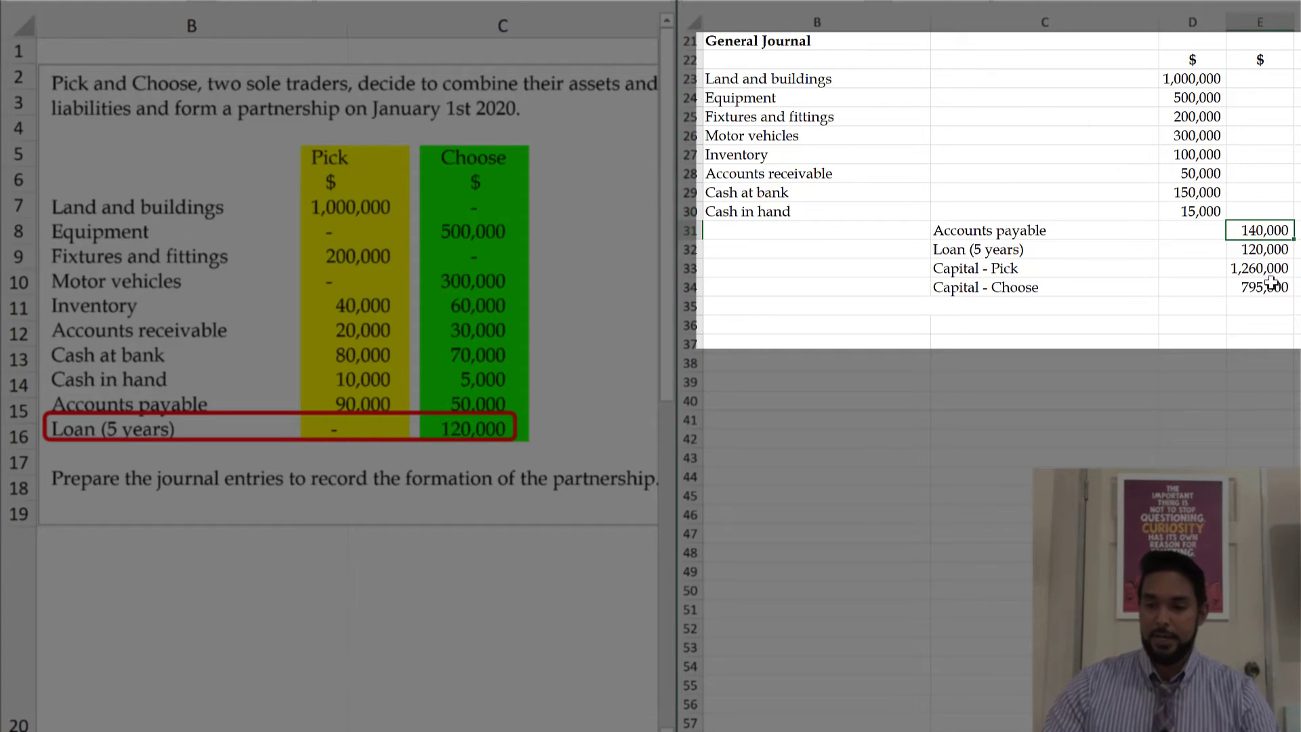
pyautogui.write('To record the introduction of assets and liabilities introduced at the')
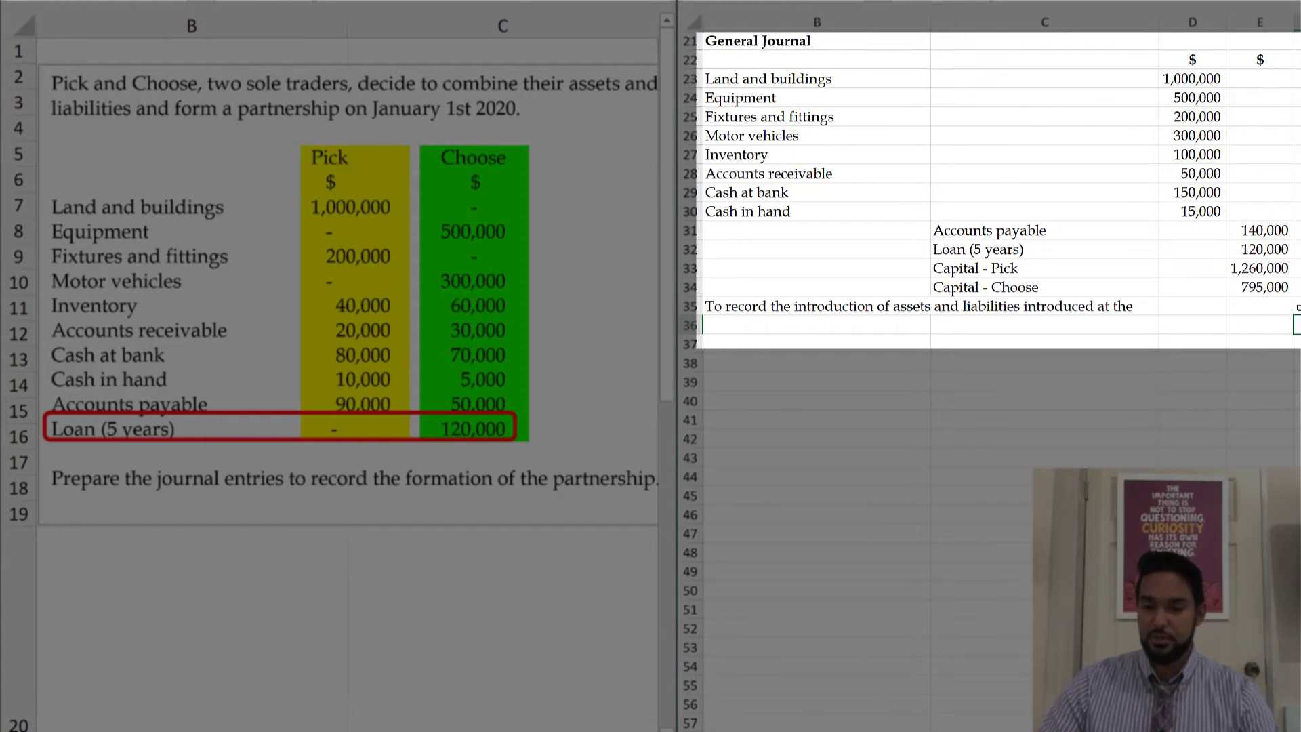